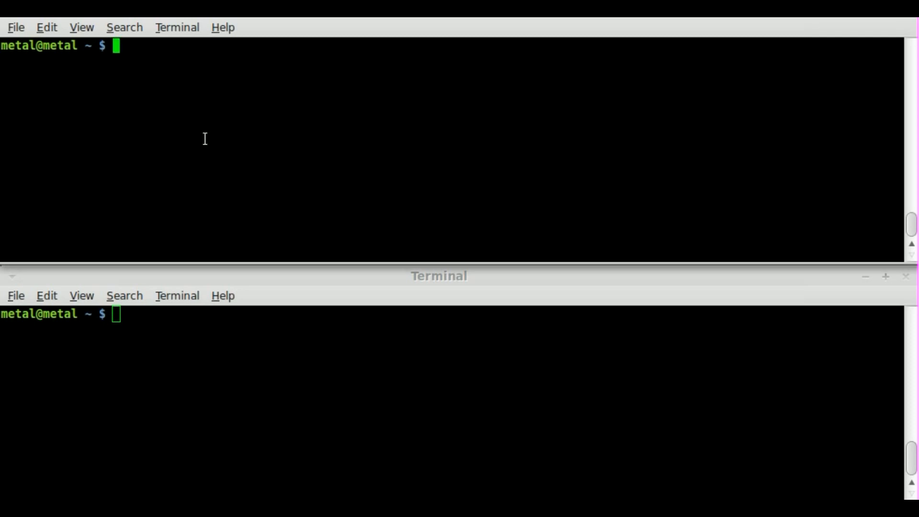
Enter a vlc command for Music/Beatles - Strawberry Fields Forever.mp3 with --sout '#standard'
{"action": "type", "text": "vlc"}
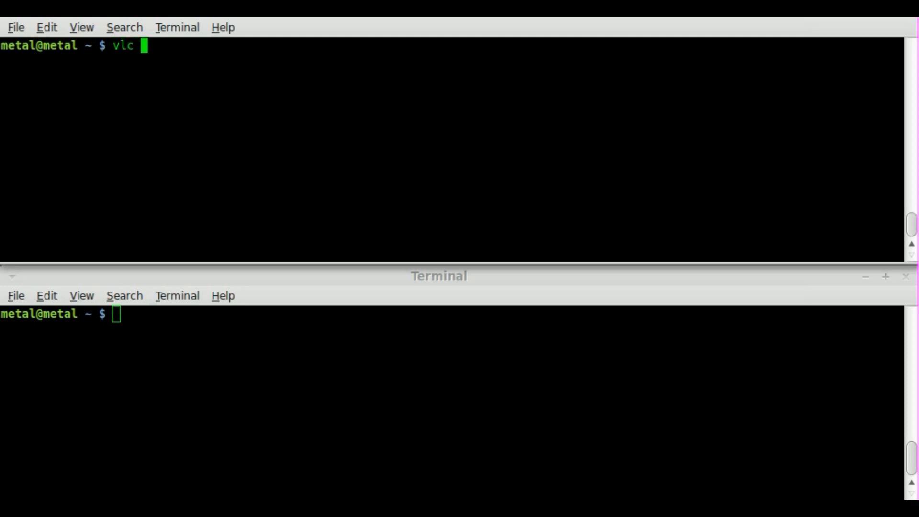
{"action": "type", "text": "M"}
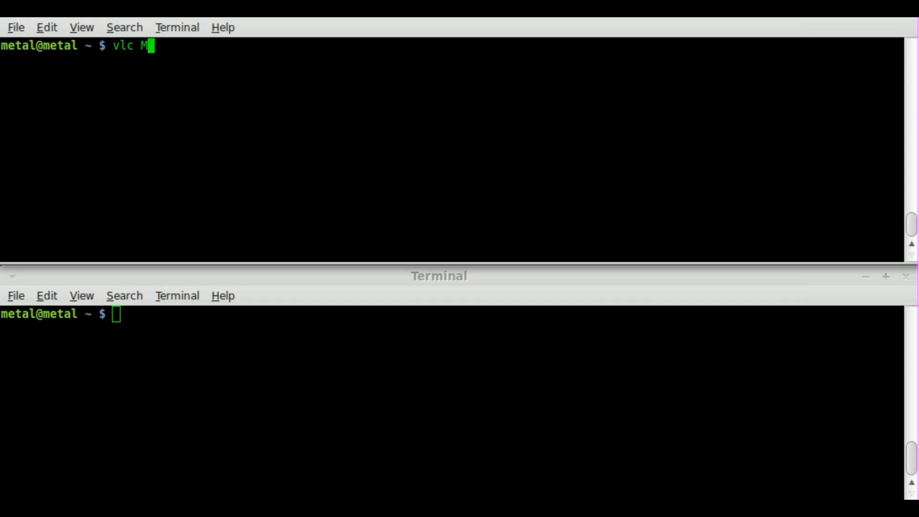
{"action": "type", "text": "usic/Beatles\\ -\\ Strawberry\\ Fields\\ Forever.mp3"}
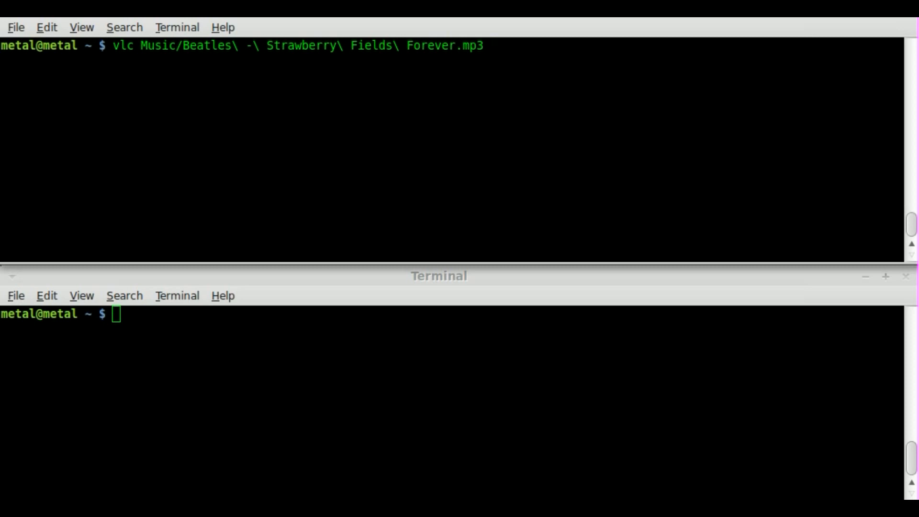
{"action": "type", "text": "--s"}
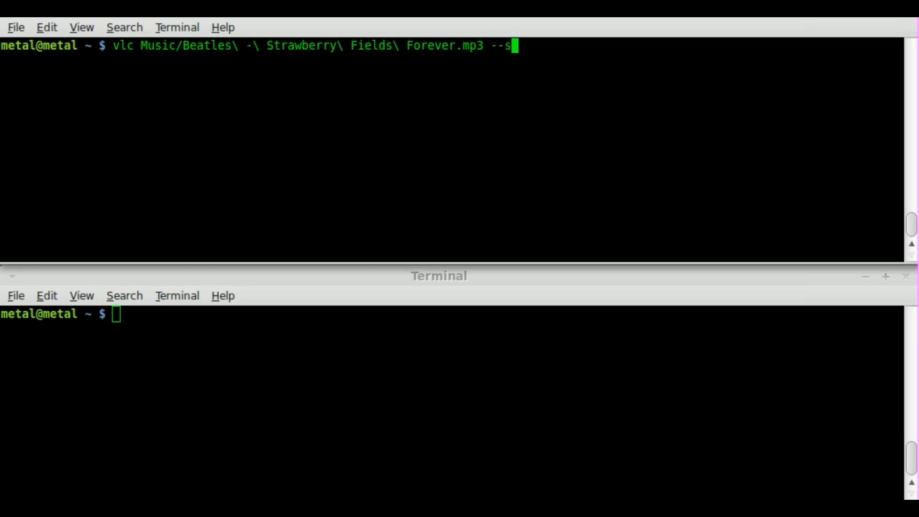
{"action": "type", "text": "out"}
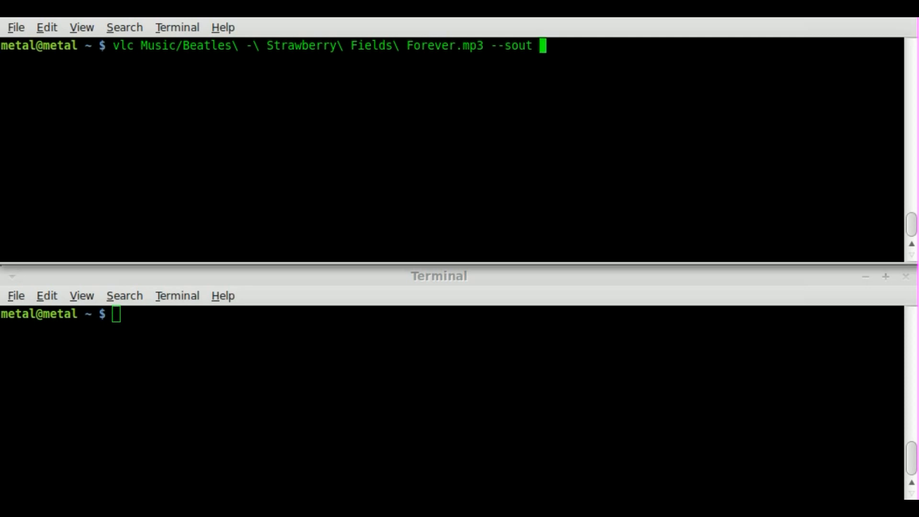
{"action": "type", "text": "''"}
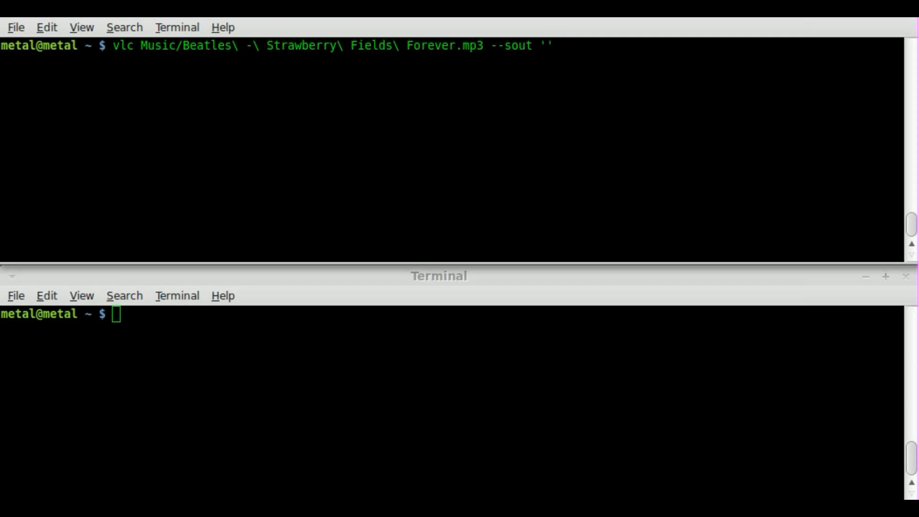
{"action": "type", "text": "#"}
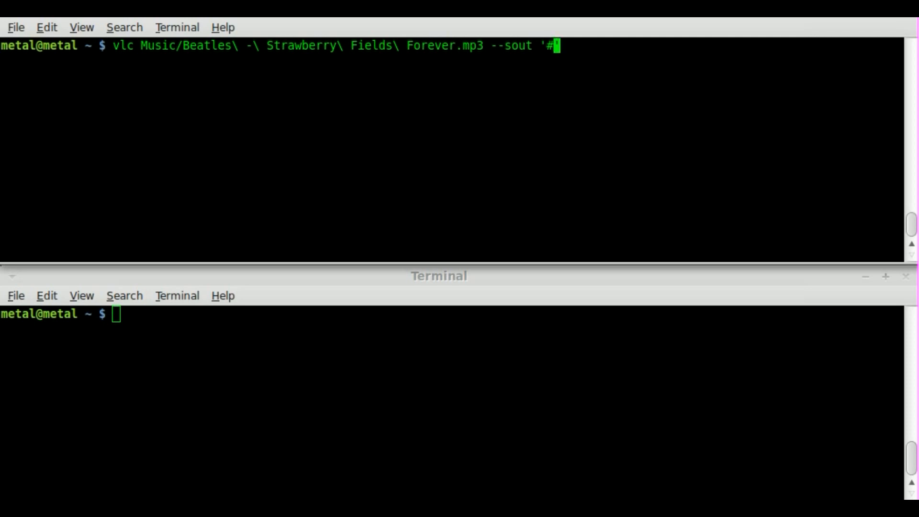
{"action": "type", "text": "star'"}
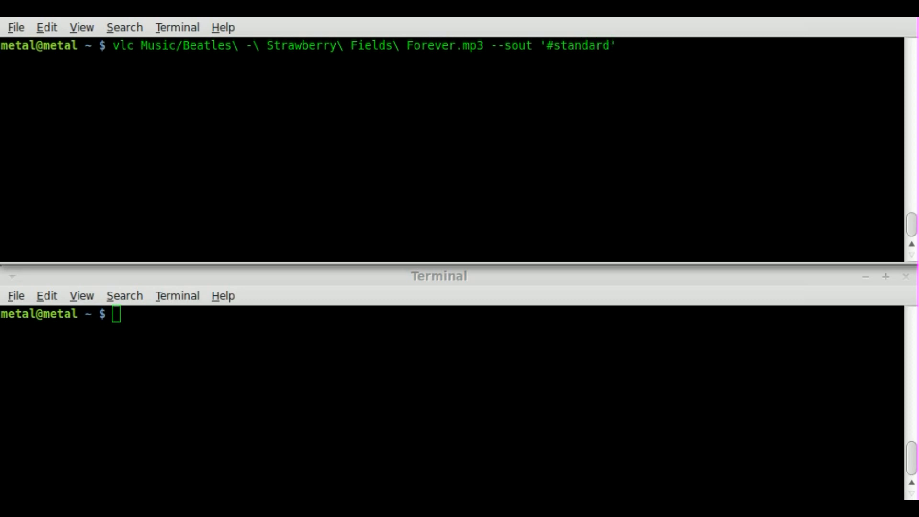
Fill the #standard chain with access=http, mux=ogg and dst=localhost
{"action": "type", "text": "{}"}
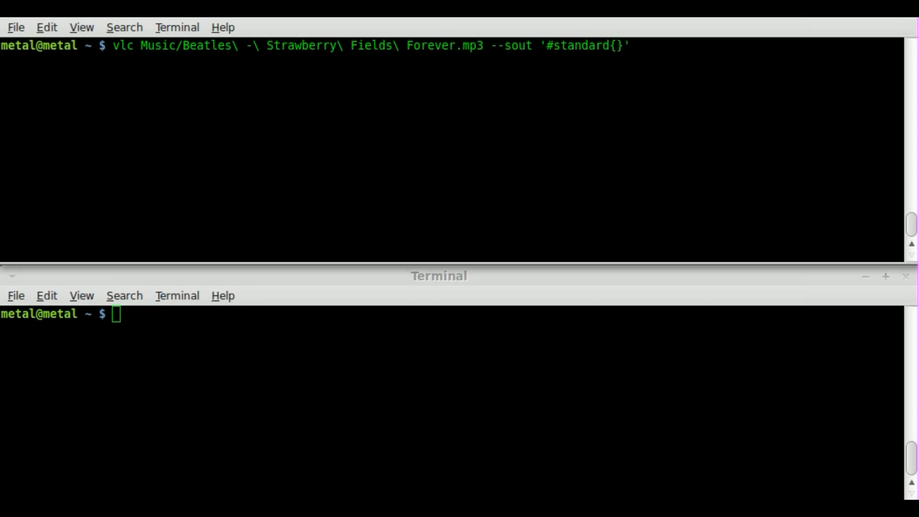
{"action": "type", "text": "access"}
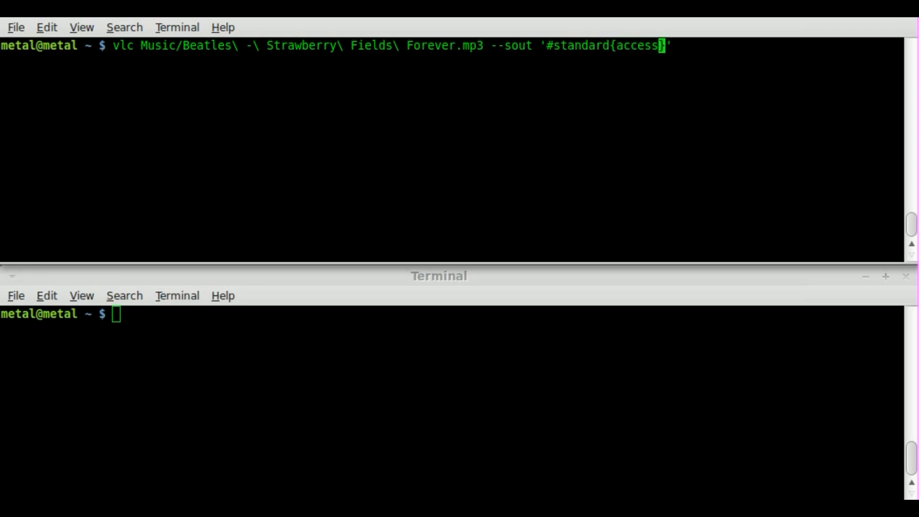
{"action": "type", "text": "=h"}
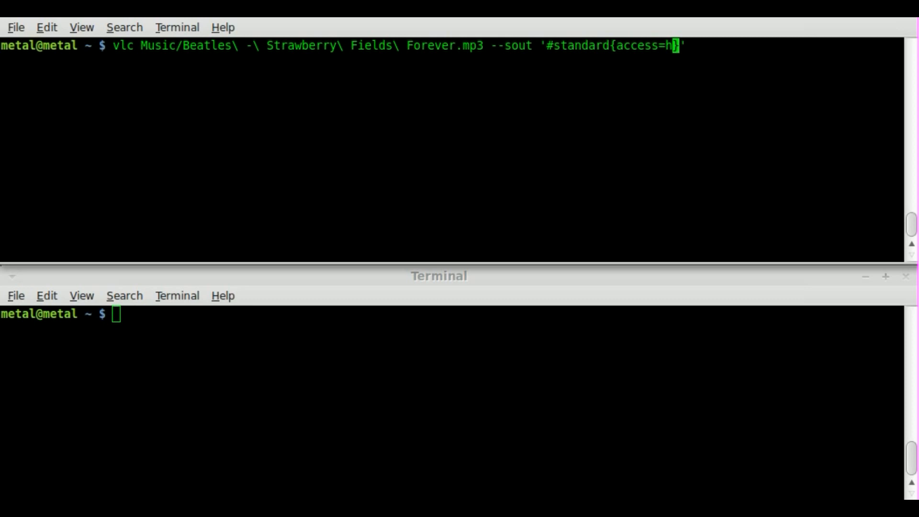
{"action": "type", "text": "ttp"}
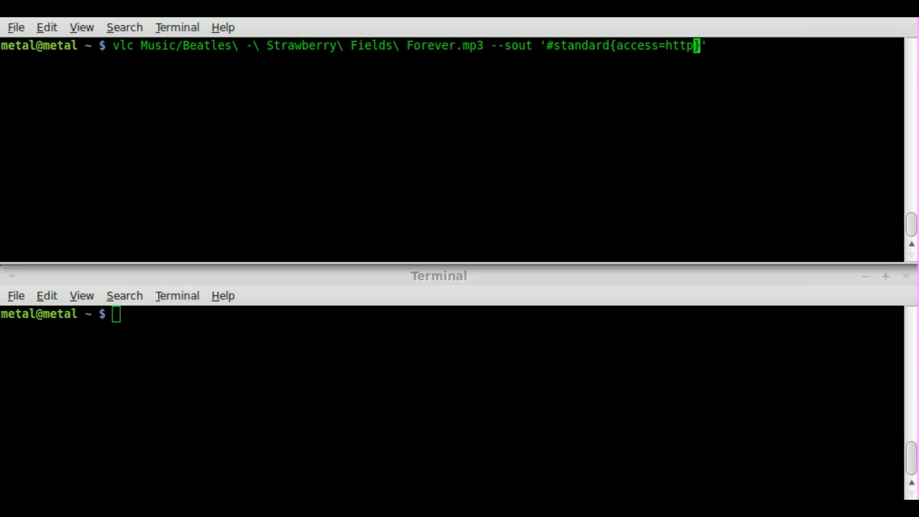
{"action": "type", "text": ","}
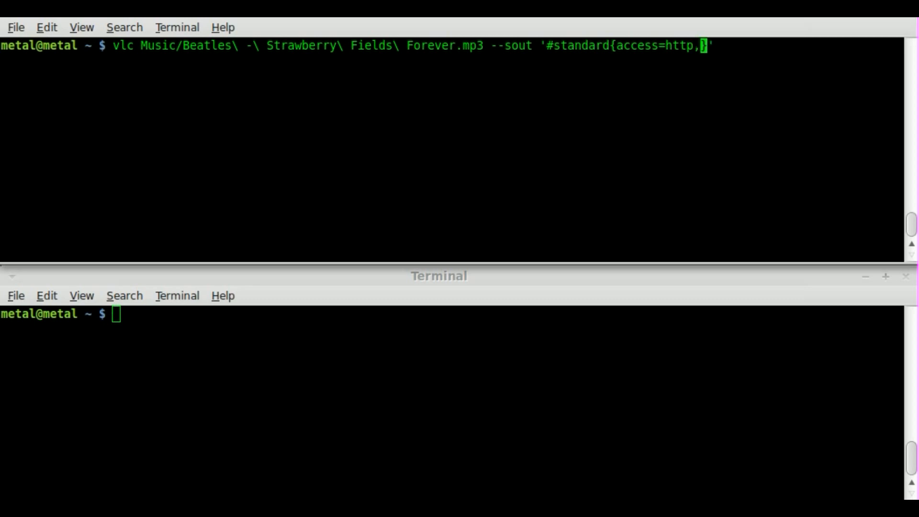
{"action": "type", "text": "mux="}
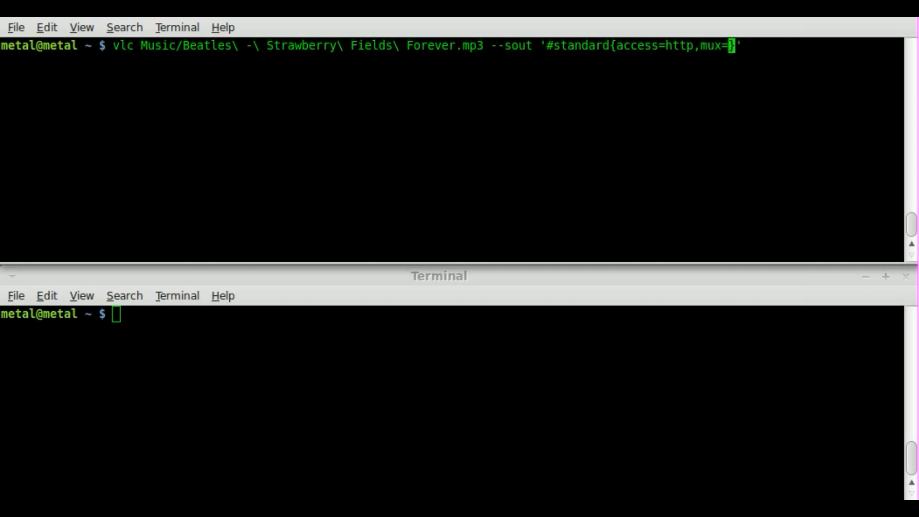
{"action": "type", "text": "o"}
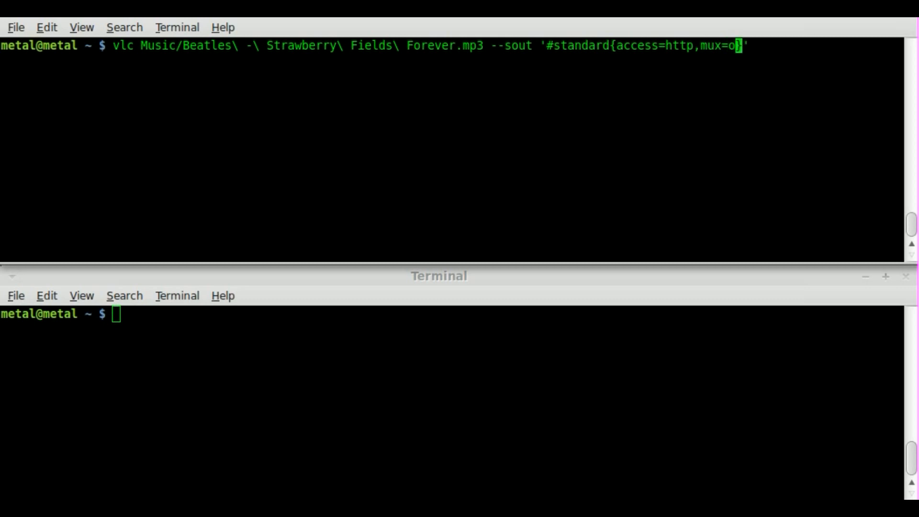
{"action": "type", "text": "gg,"}
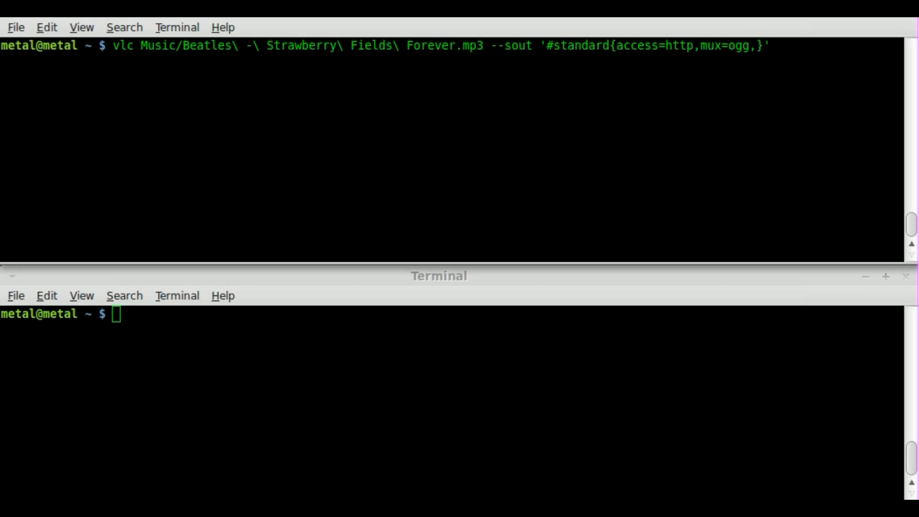
{"action": "type", "text": "dst"}
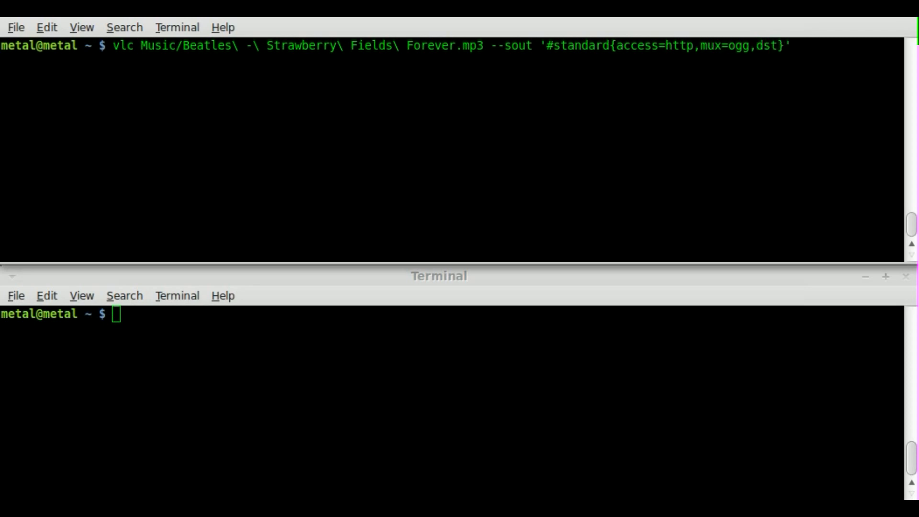
{"action": "type", "text": "loclhost"}
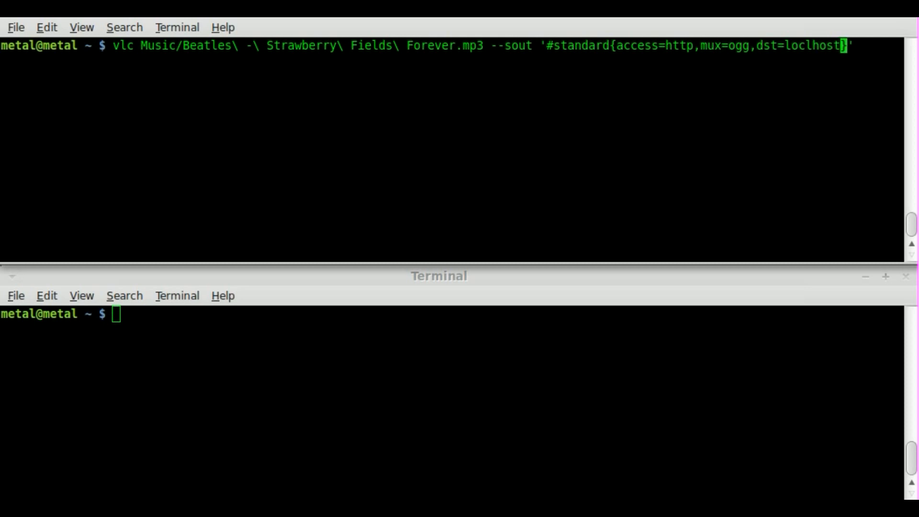
{"action": "key", "text": "Left"}
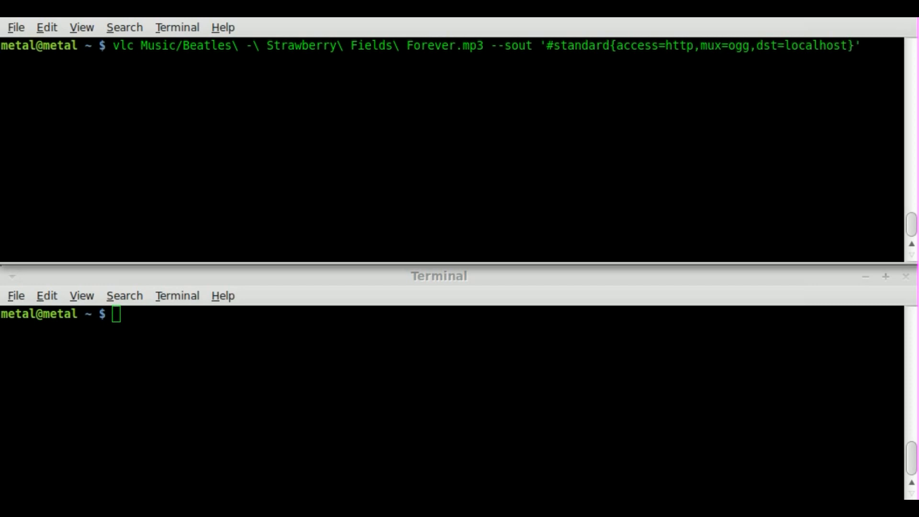
Append port :8080 to the localhost destination in the vlc command
{"action": "type", "text": ":"}
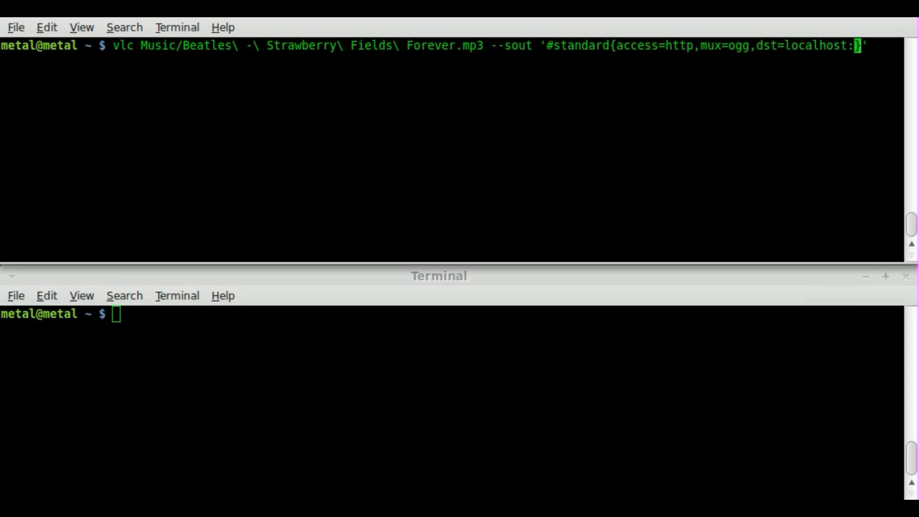
{"action": "type", "text": "8080"}
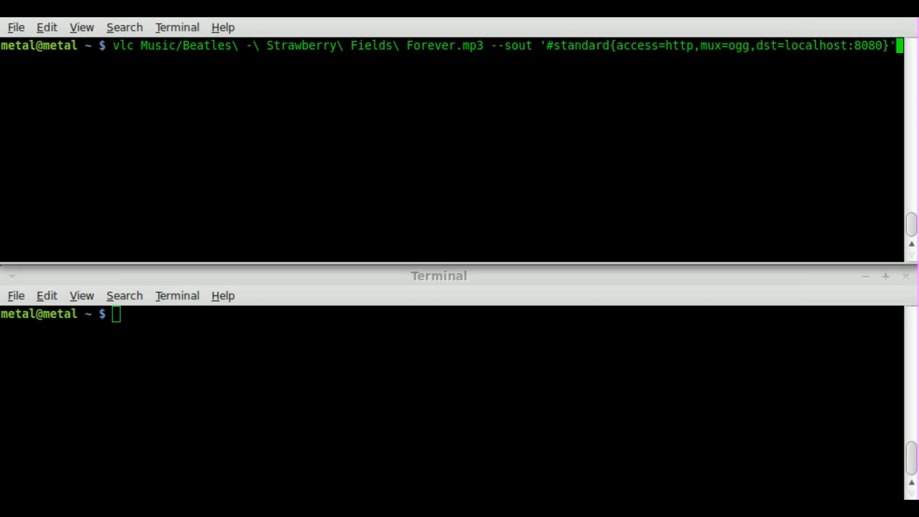
Run the streaming command, let VLC play the song, then close the VLC window
{"action": "key", "text": "Return"}
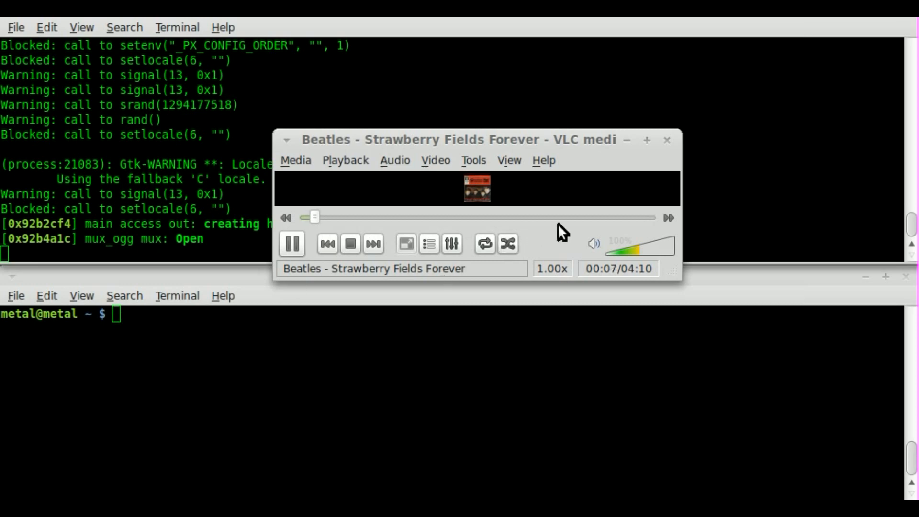
{"action": "mouse_move", "coordinate": [671, 146]}
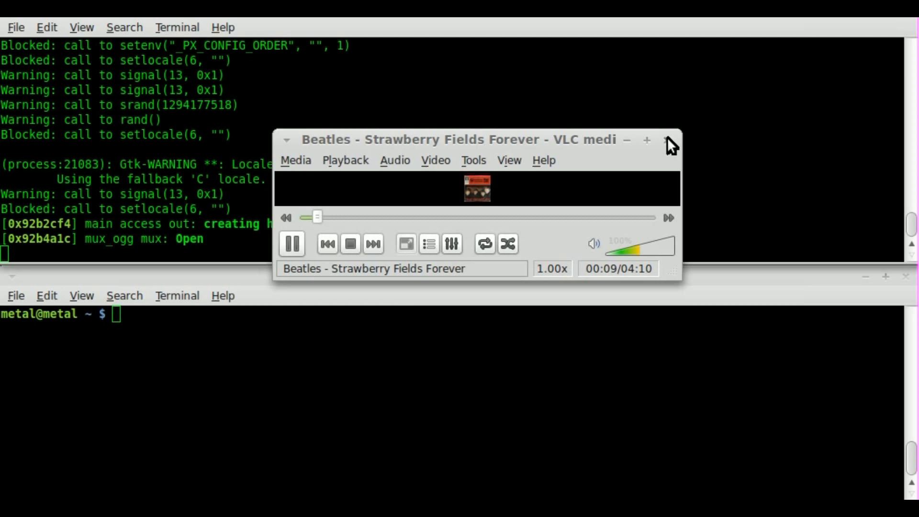
{"action": "mouse_move", "coordinate": [668, 144]}
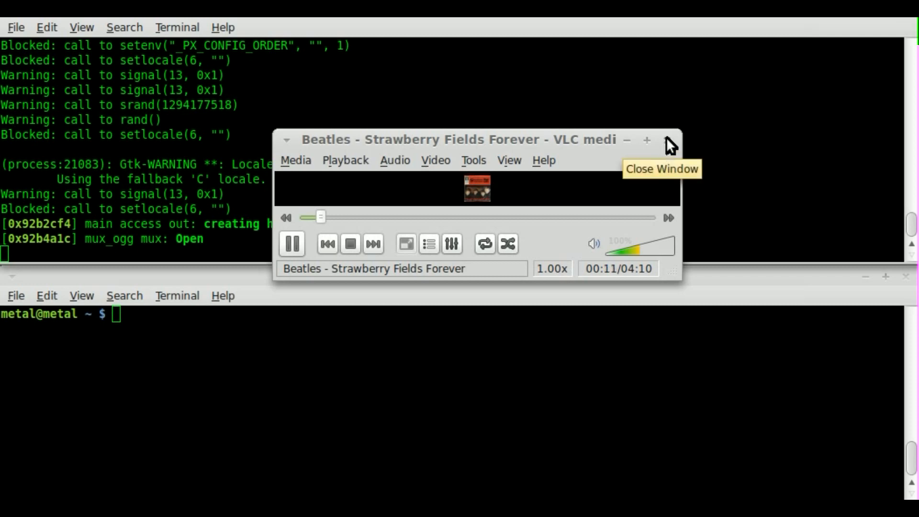
{"action": "left_click", "coordinate": [670, 140]}
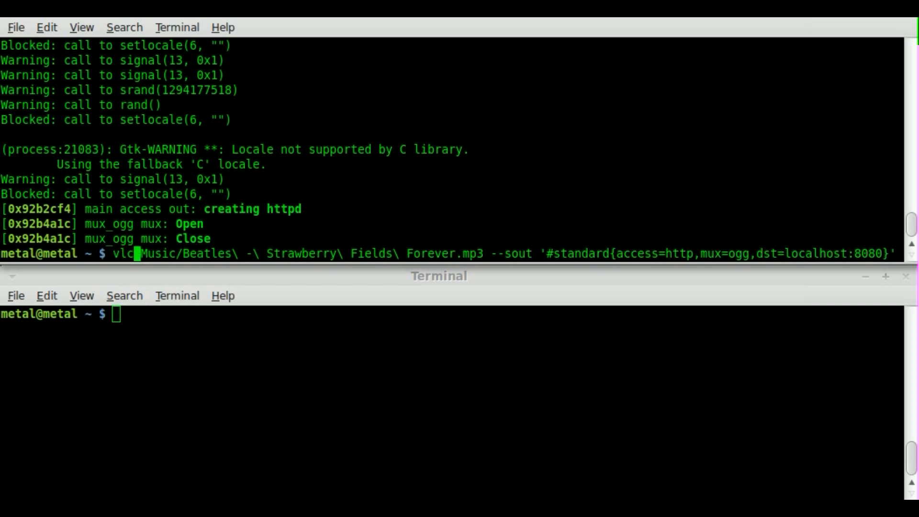
Rerun the streaming command with -I dummy added after vlc
{"action": "type", "text": "-I"}
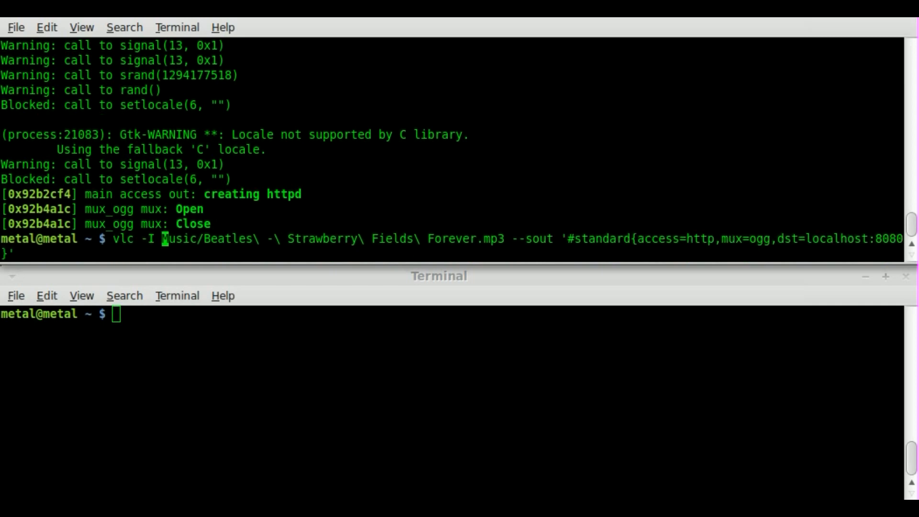
{"action": "type", "text": "dummy"}
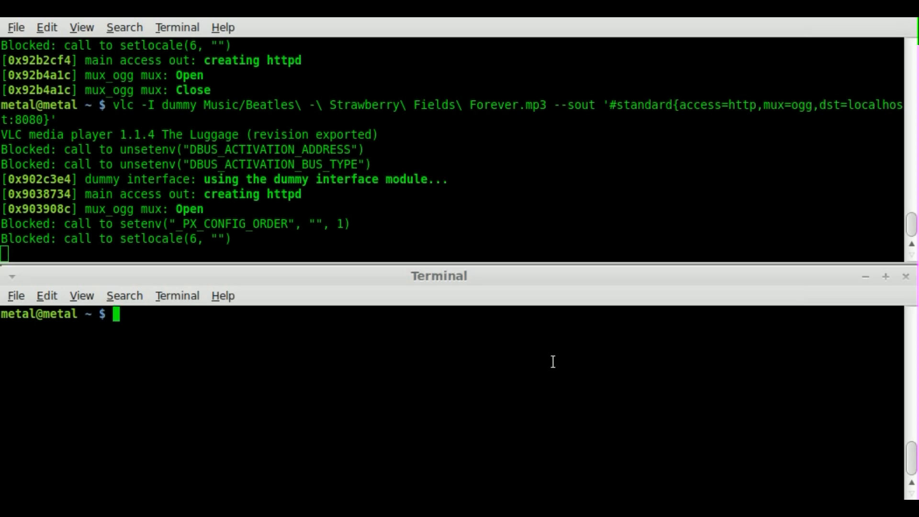
{"action": "type", "text": "mpla"}
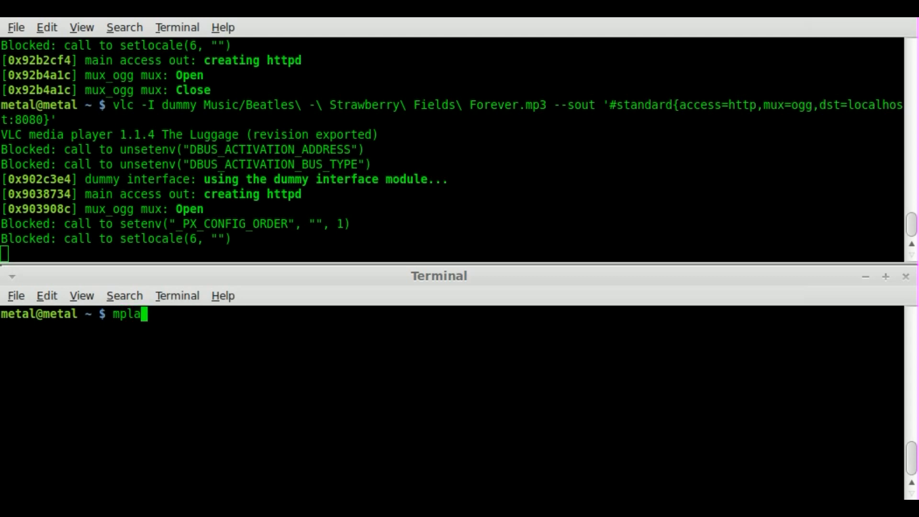
{"action": "type", "text": "yer"}
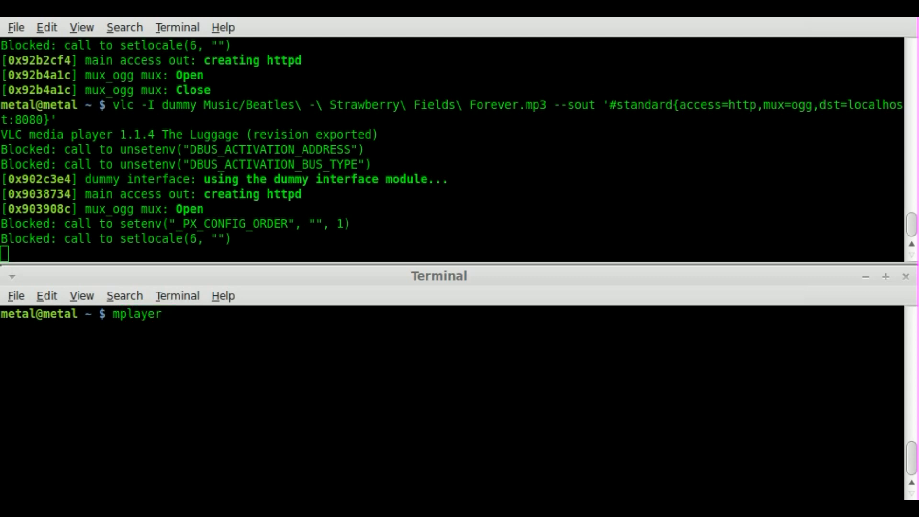
{"action": "type", "text": "http"}
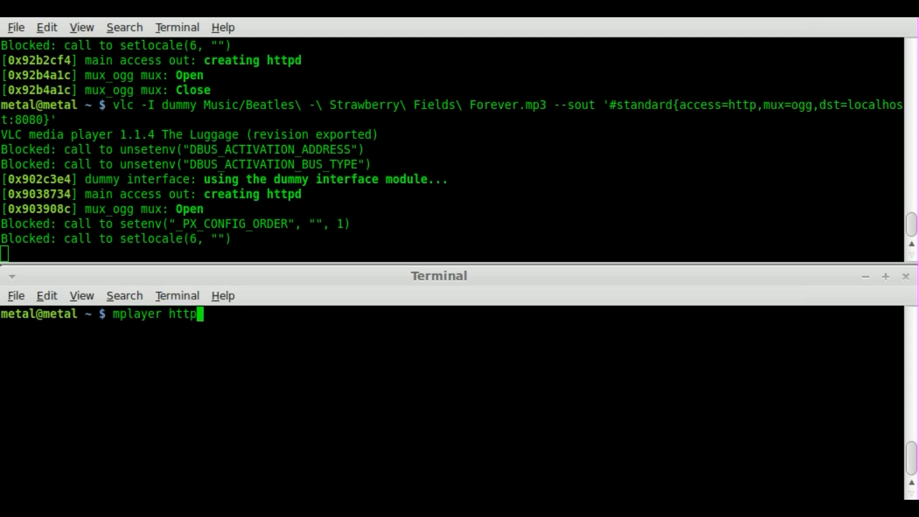
{"action": "type", "text": "://"}
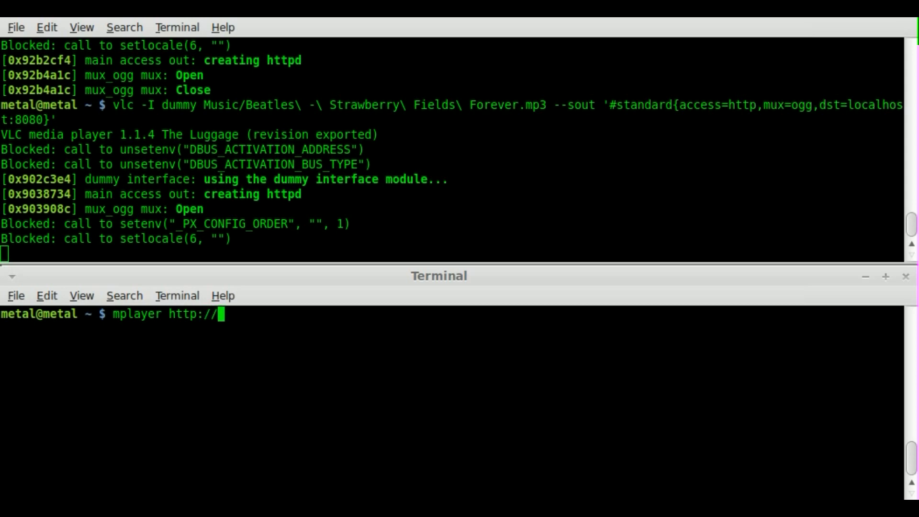
{"action": "type", "text": "localhost"}
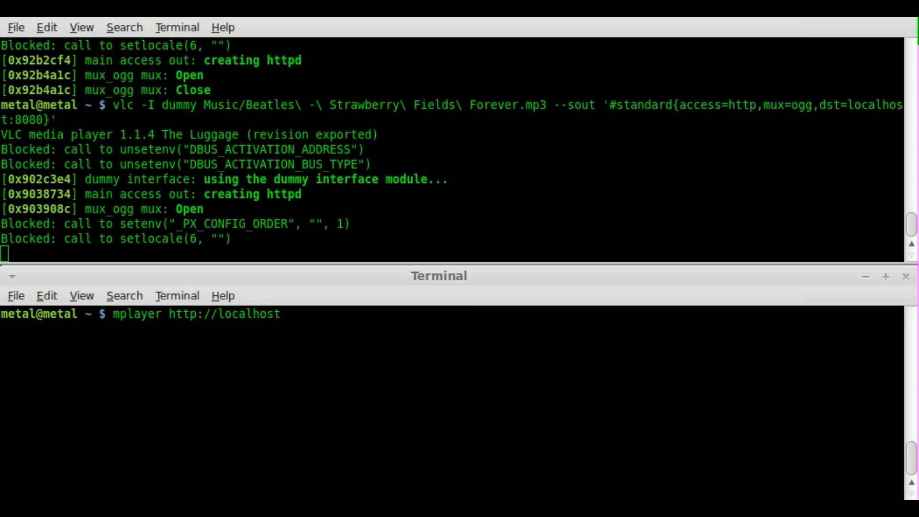
{"action": "type", "text": ":808"}
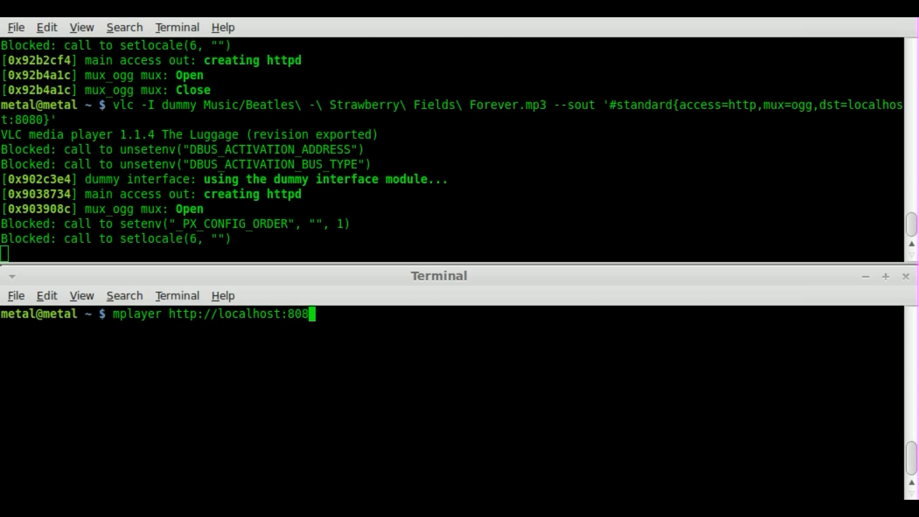
{"action": "key", "text": "Return"}
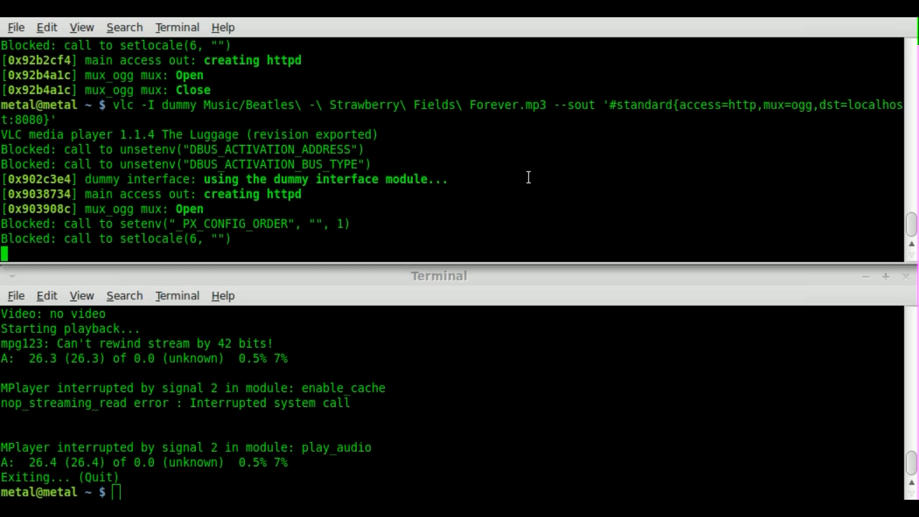
Stop the headless stream with Ctrl+C and relaunch it with -vvv debug logging
{"action": "key", "text": "ctrl+c"}
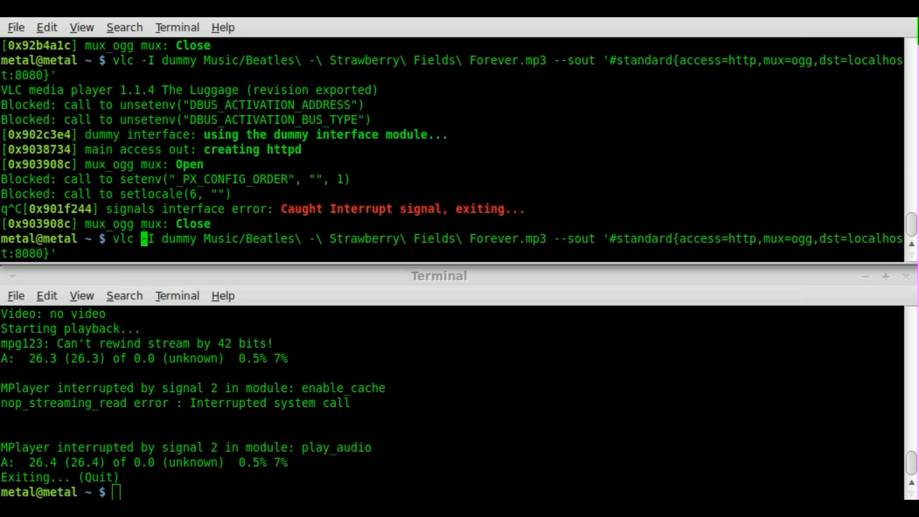
{"action": "type", "text": "-vvv"}
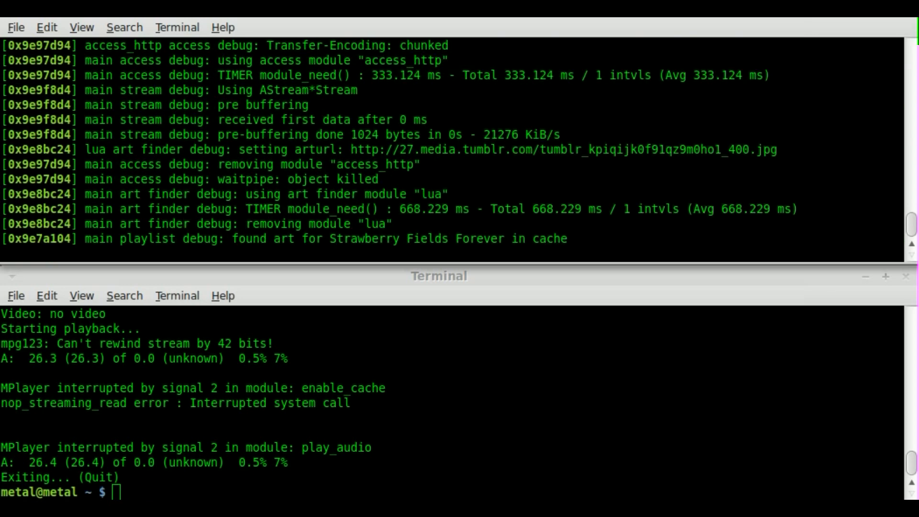
{"action": "scroll", "scroll_direction": "down", "scroll_amount": 3}
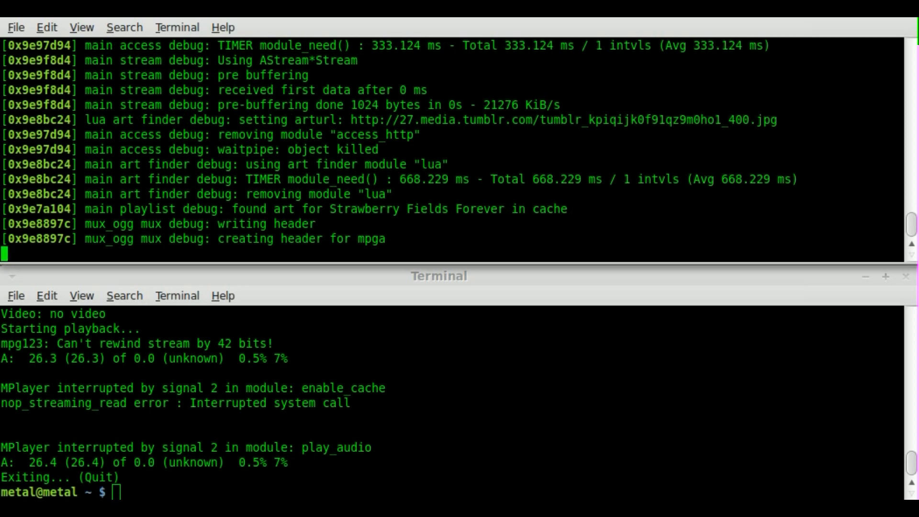